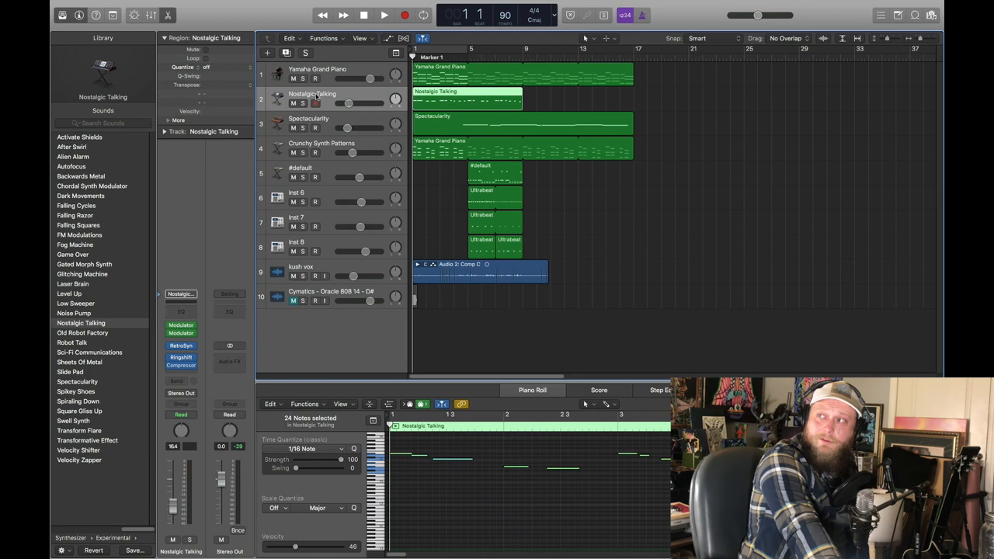
mouse_move(314, 103)
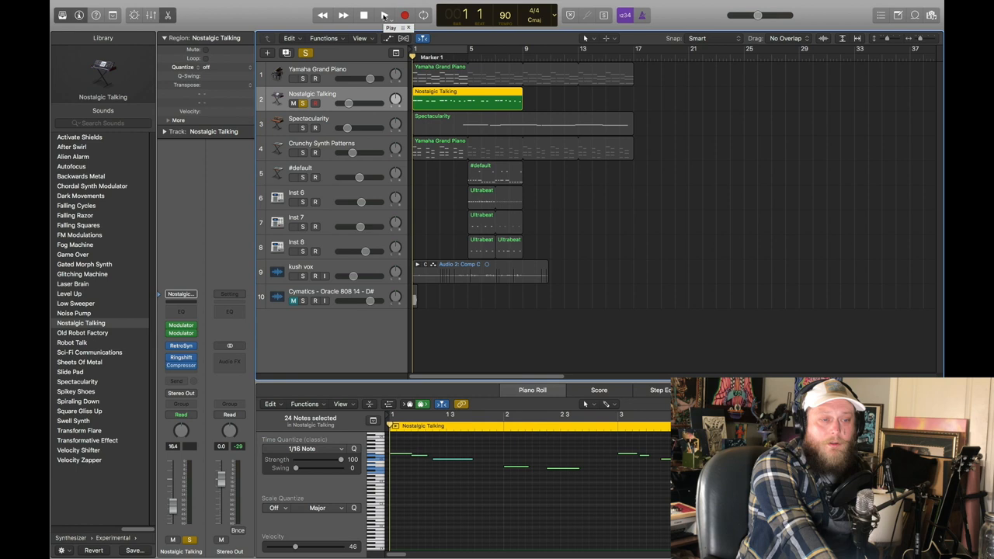
Open the Alchemy plug-in window from the Crunchy Synth Patterns channel strip
left_click(384, 16)
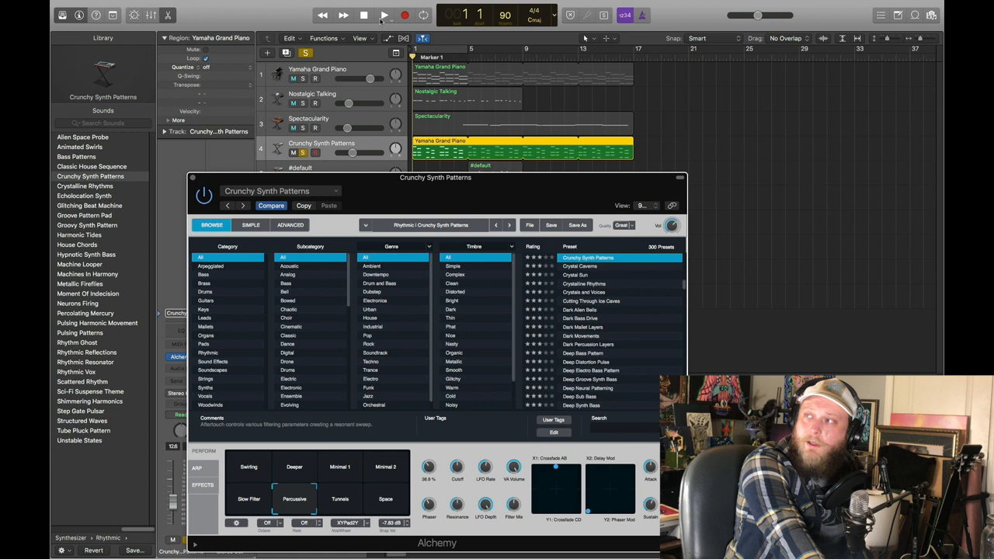
Play the synth pattern, close Alchemy and show the Spectacularity region in the Piano Roll
left_click(377, 15)
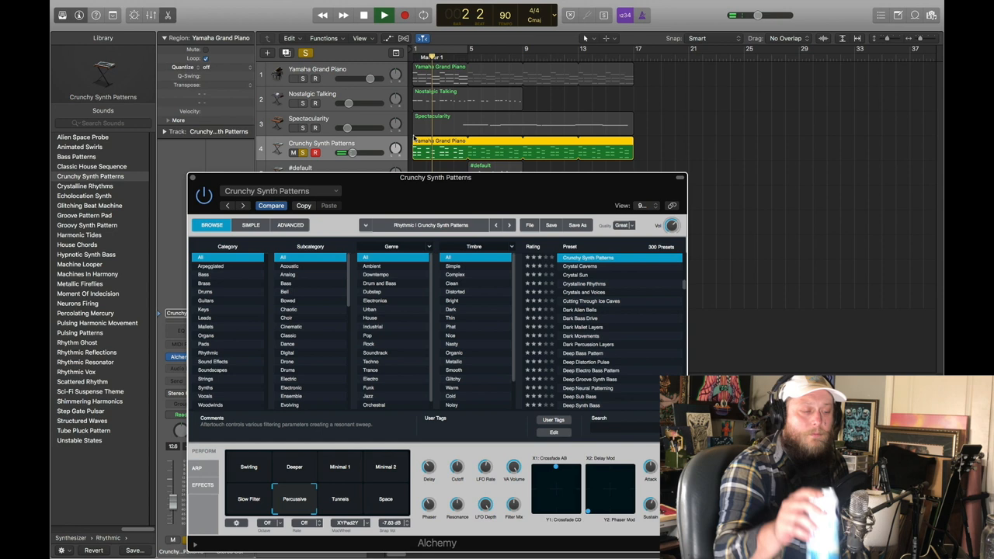
left_click(379, 15)
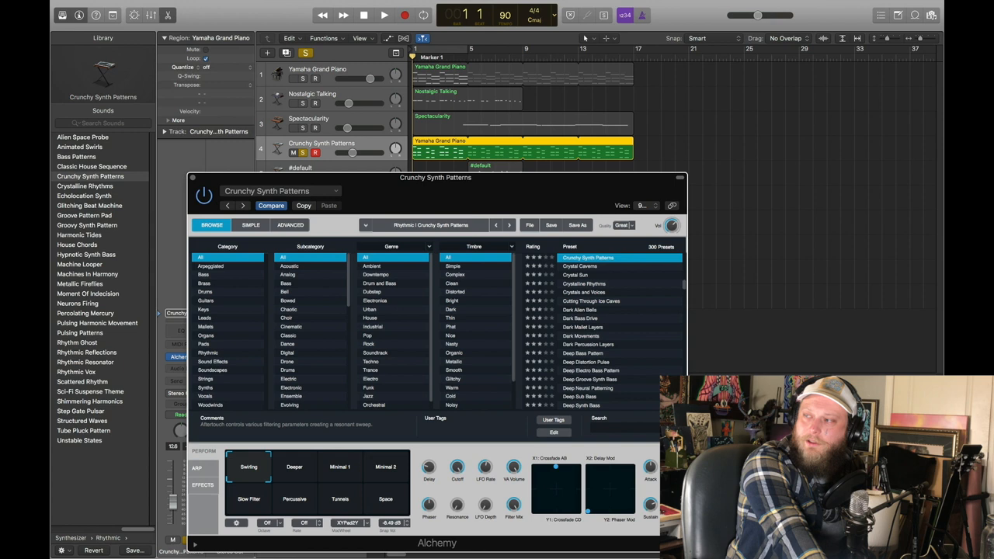
left_click(394, 16)
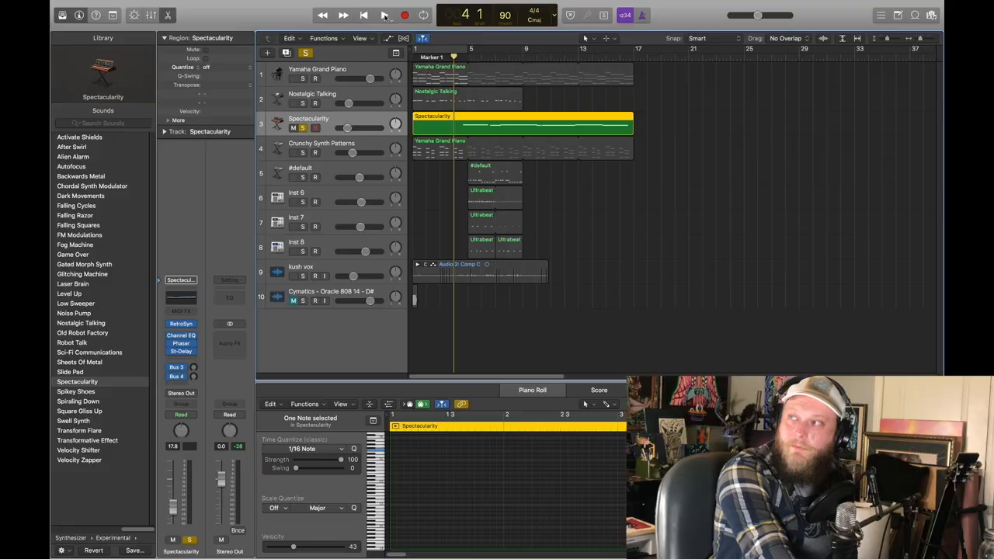
left_click(392, 14)
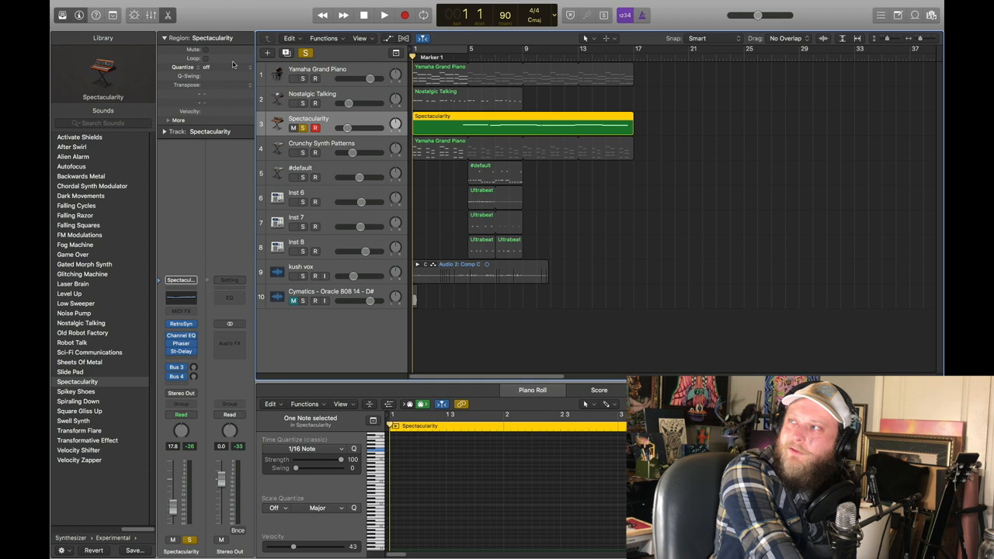
left_click(379, 15)
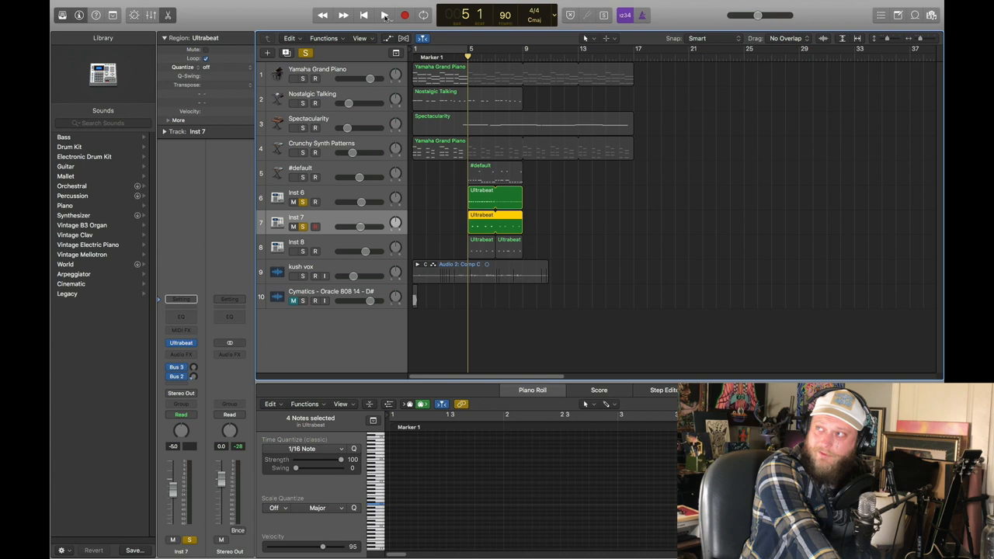
Select the Ultrabeat region on Inst 7 so its notes appear in the Piano Roll
left_click(400, 17)
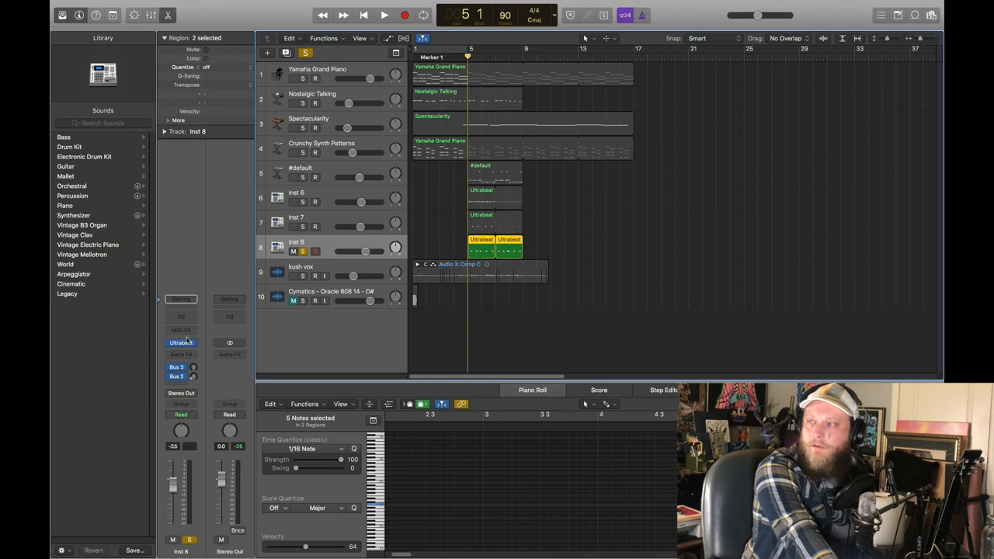
Show the Inst 8 Ultrabeat region's notes in the Piano Roll during playback
left_click(180, 343)
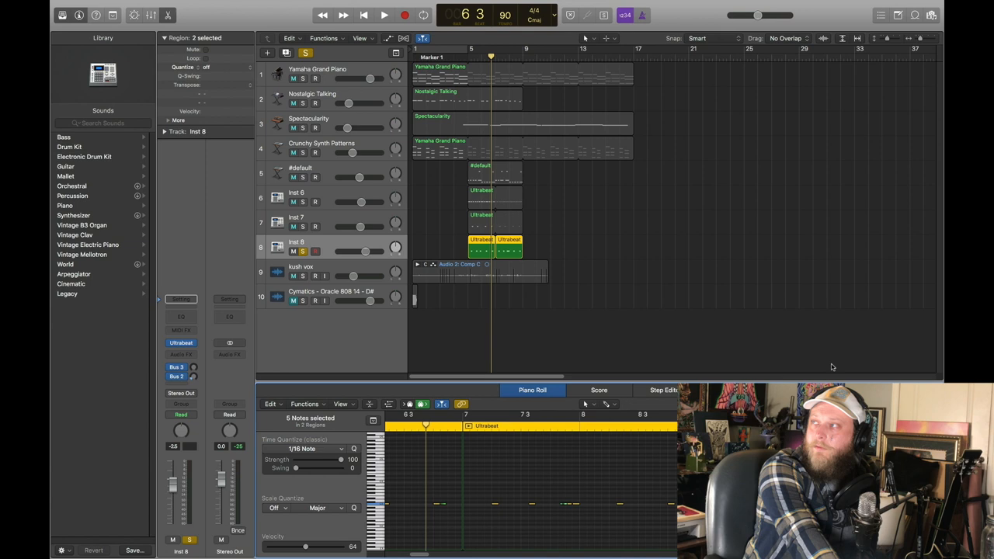
Switch to the #default EXS24 808 track's region notes in the Piano Roll
left_click(400, 16)
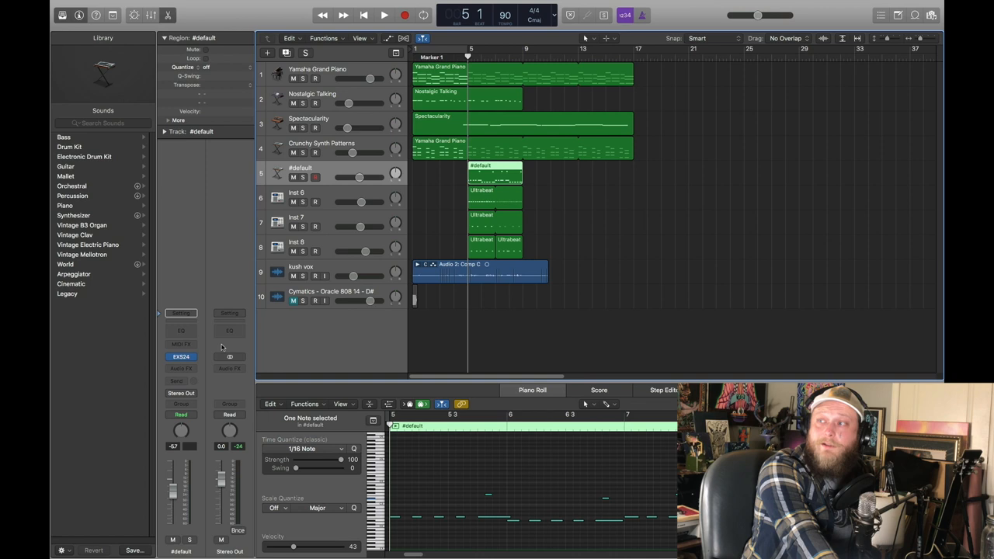
Open the EXS24 sampler window for the #default 808 track
left_click(180, 355)
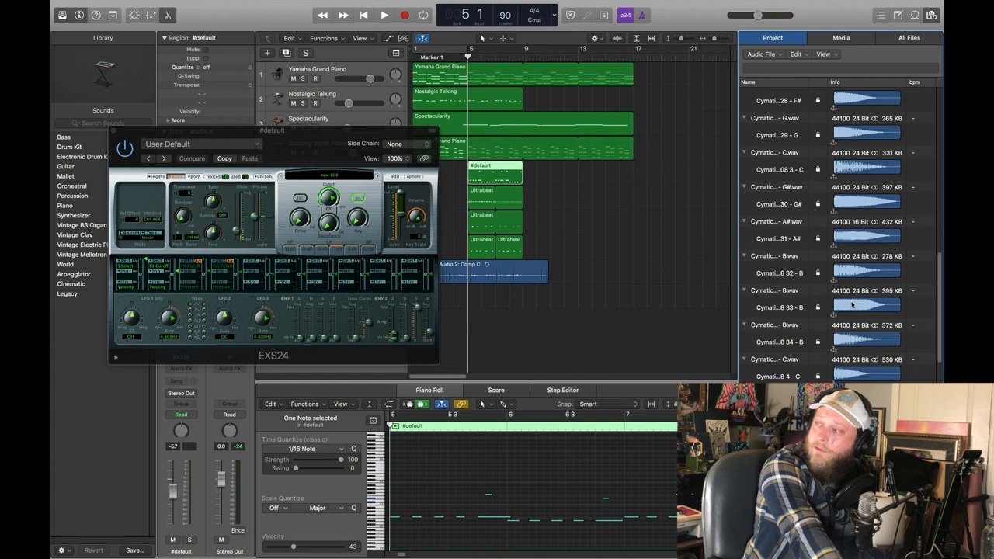
Browse the Cymatics samples in Project Audio, select one, and close the Browsers panel
scroll("down", 3)
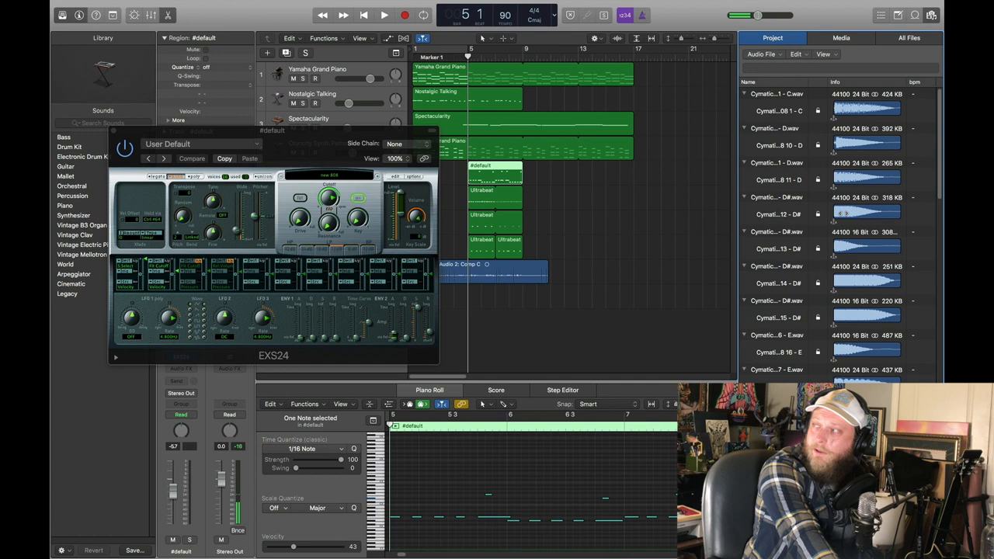
left_click(792, 248)
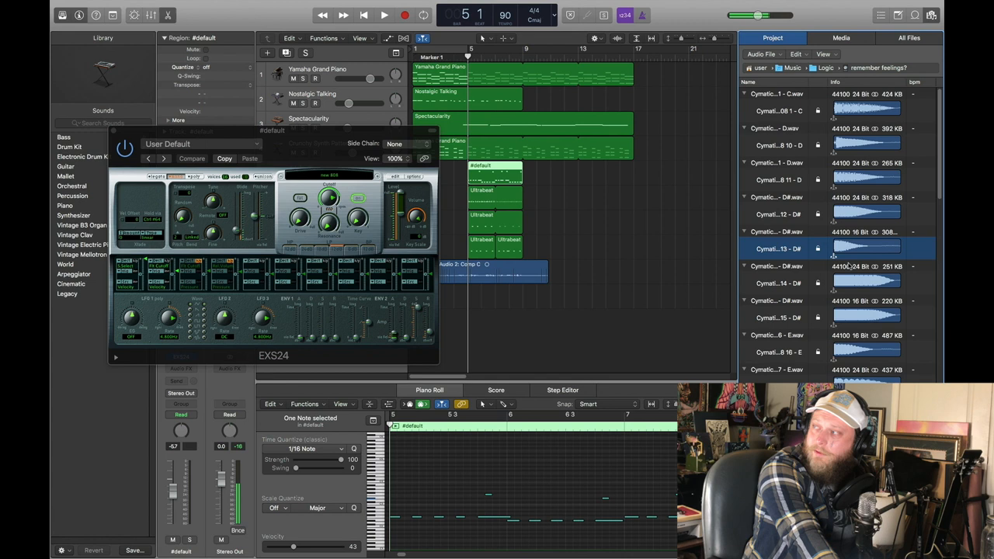
left_click(784, 283)
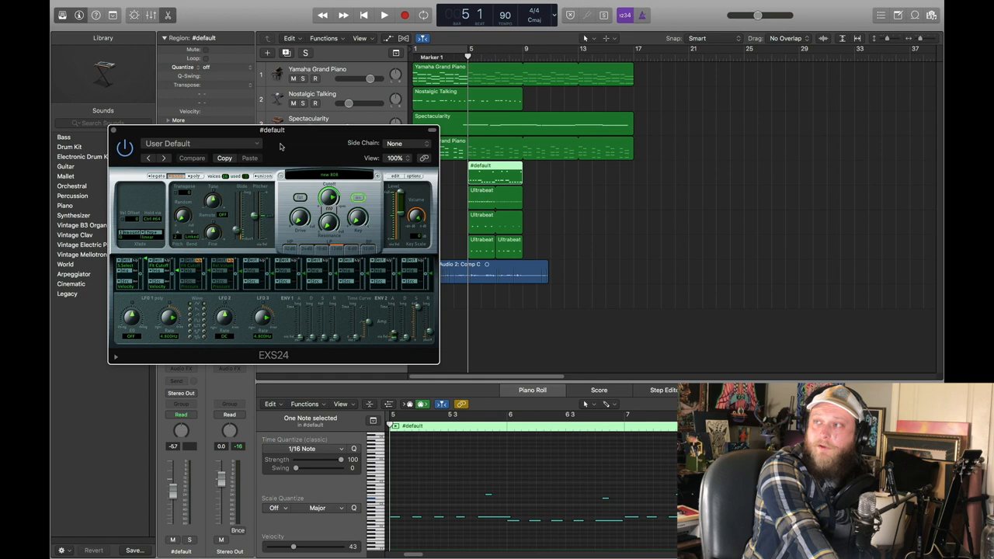
Drag the EXS24 window further to the left
left_click_drag(272, 130, 251, 87)
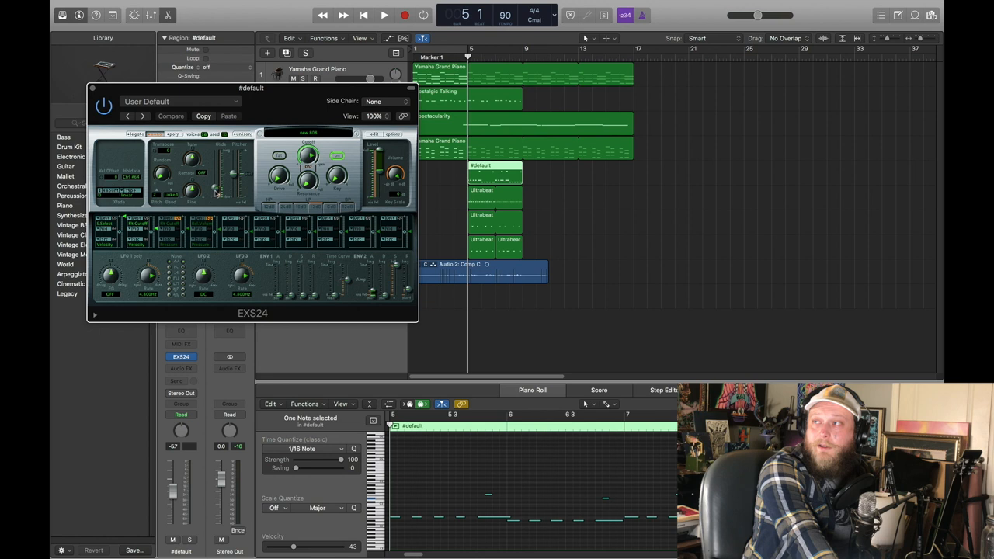